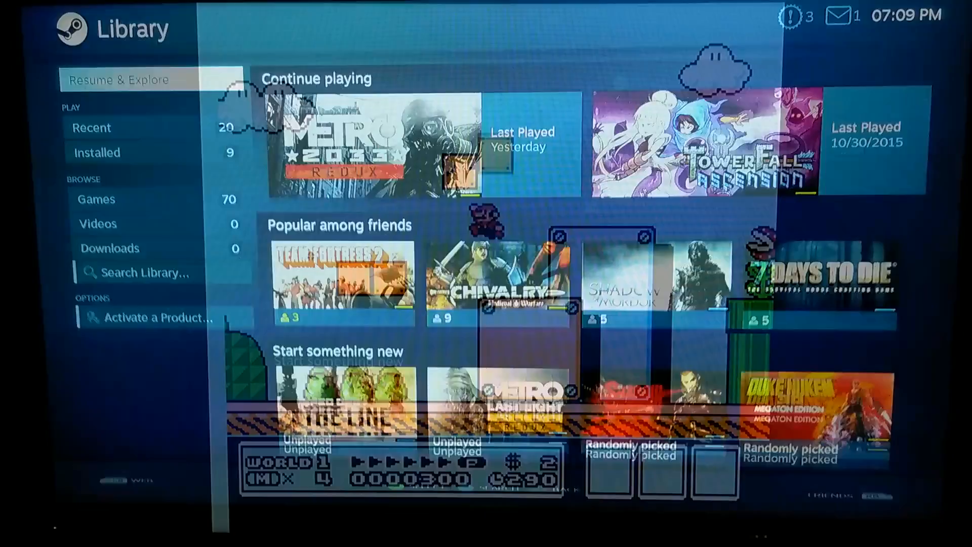
- Read through the SteamOS-Tools README on GitHub and get the ZIP archive
left_click(96, 153)
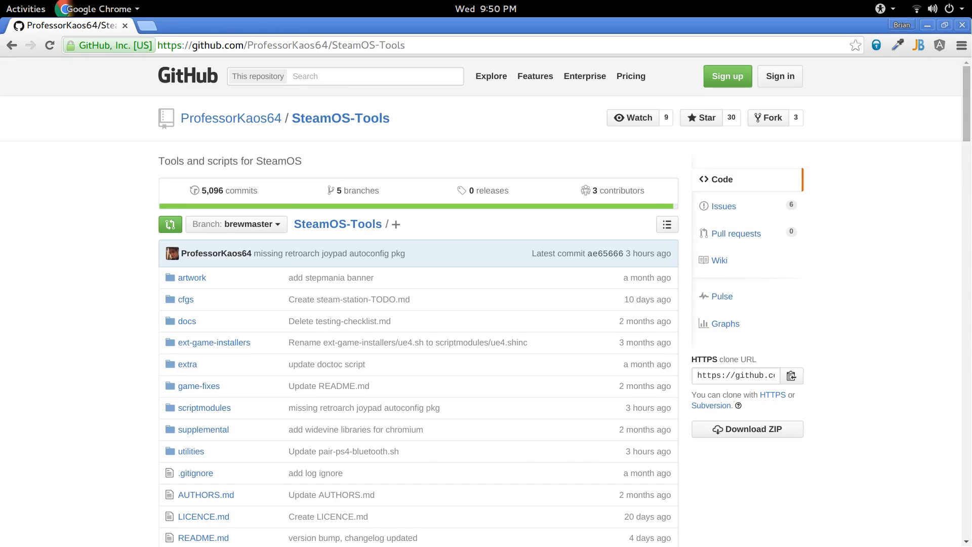
scroll("down", 3)
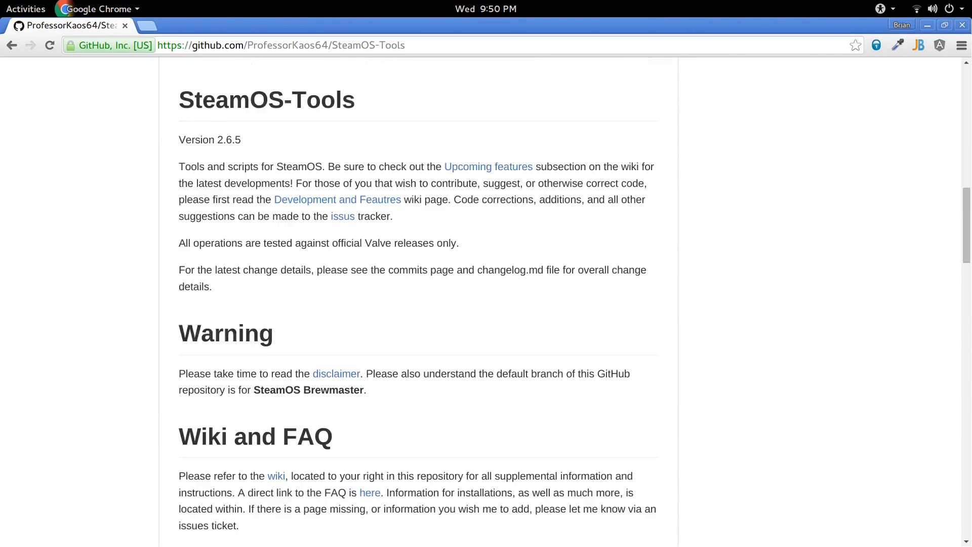
scroll("down", 3)
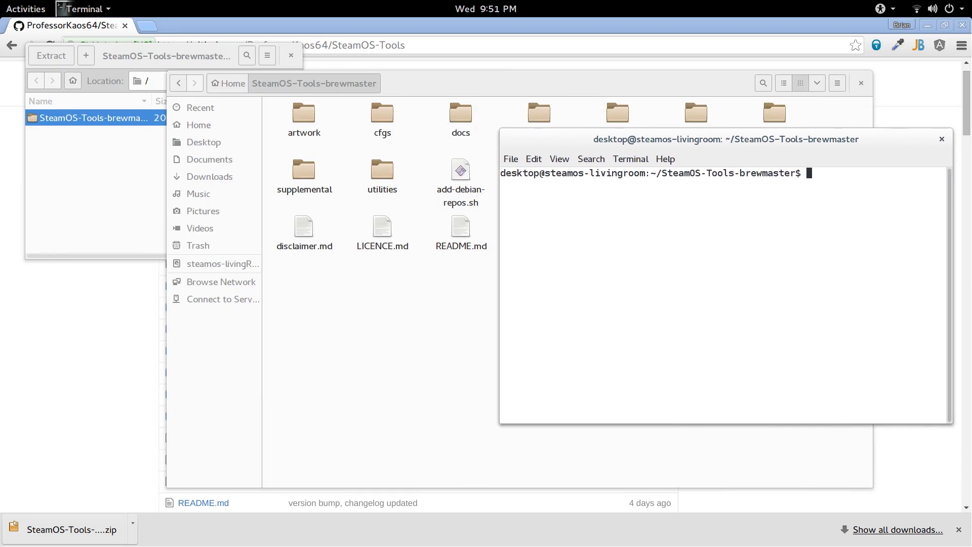
- Run ./add-debian-repos.sh from the SteamOS-Tools-brewmaster folder
type("./add-debian-repos.sh")
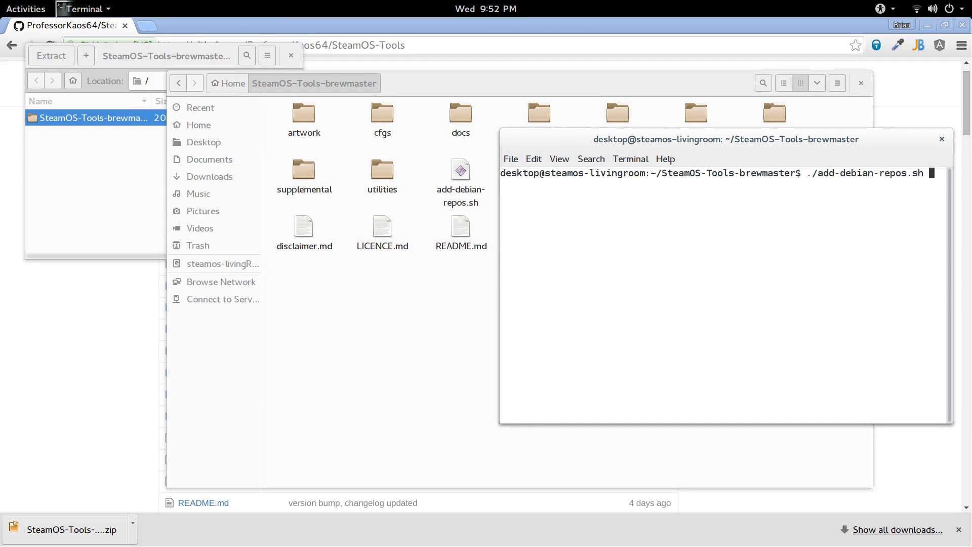
key("Return")
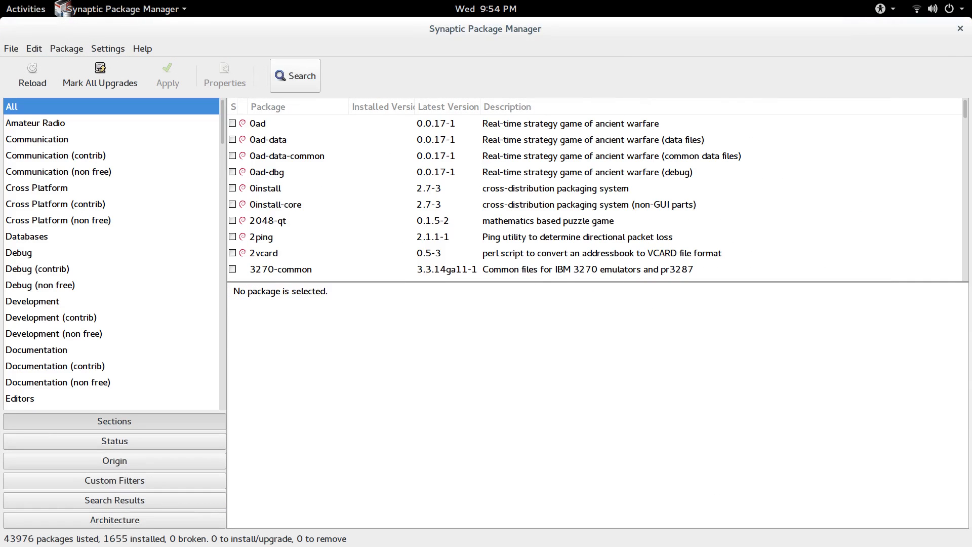
- Search Synaptic for retro and sega packages to find RetroArch and Sega cores
type("ret")
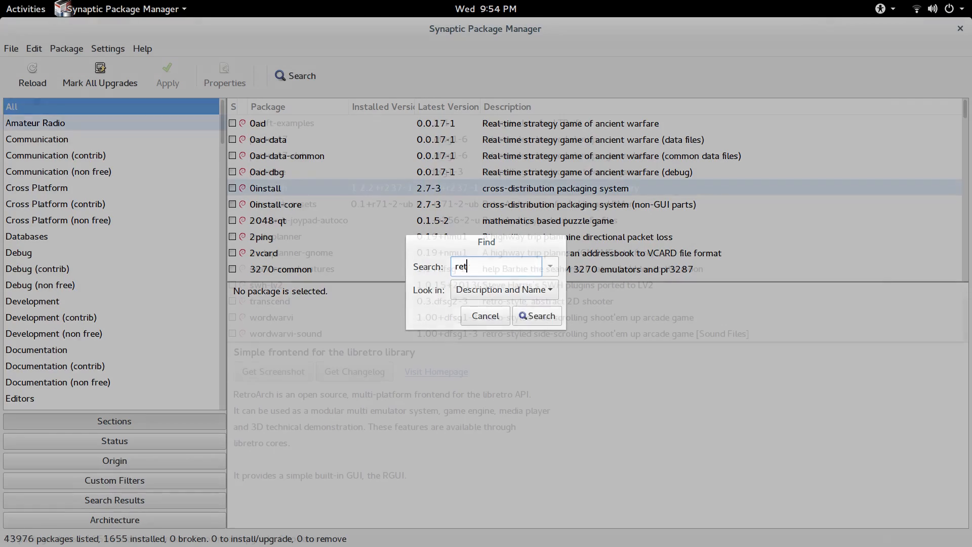
left_click(536, 316)
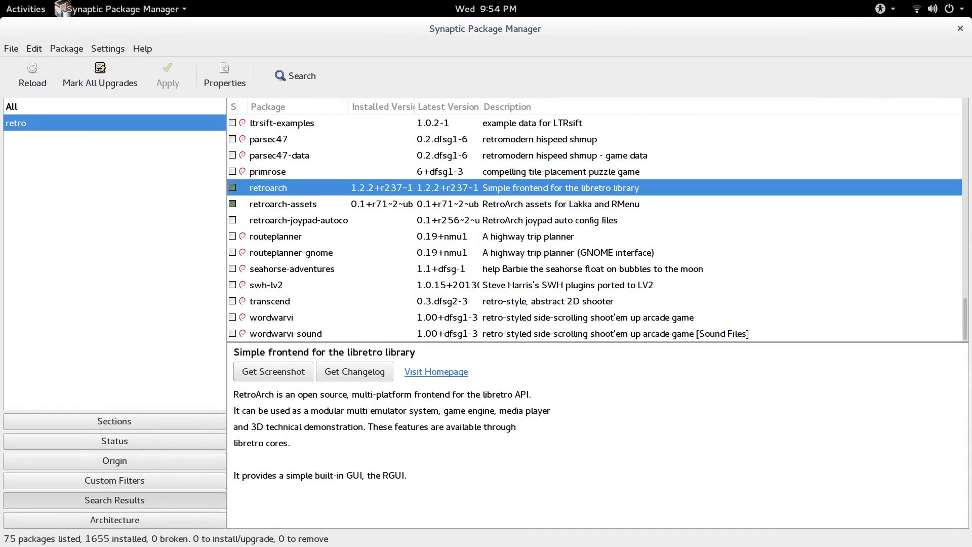
left_click(296, 75)
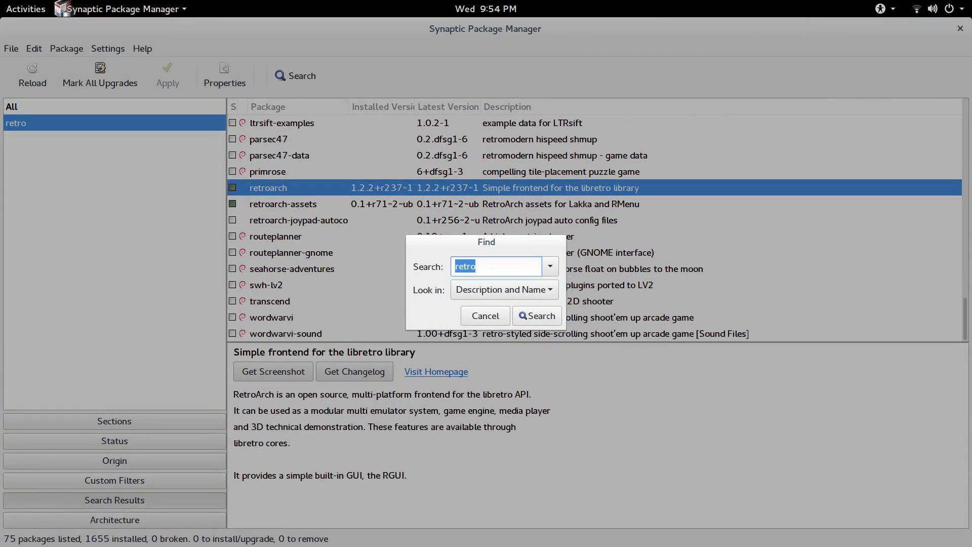
left_click(536, 315)
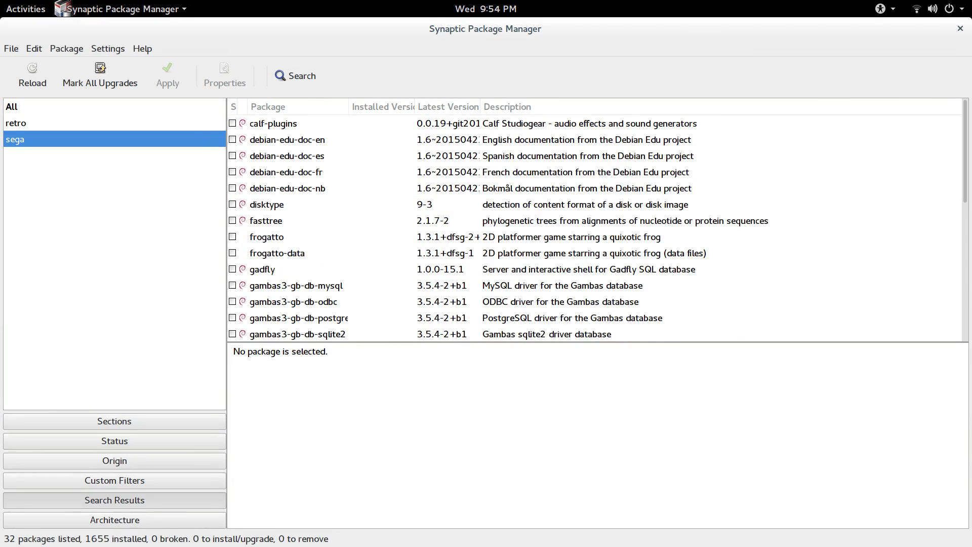
- Search for SNES and N64 libretro cores and mark them for installation
scroll("down", 3)
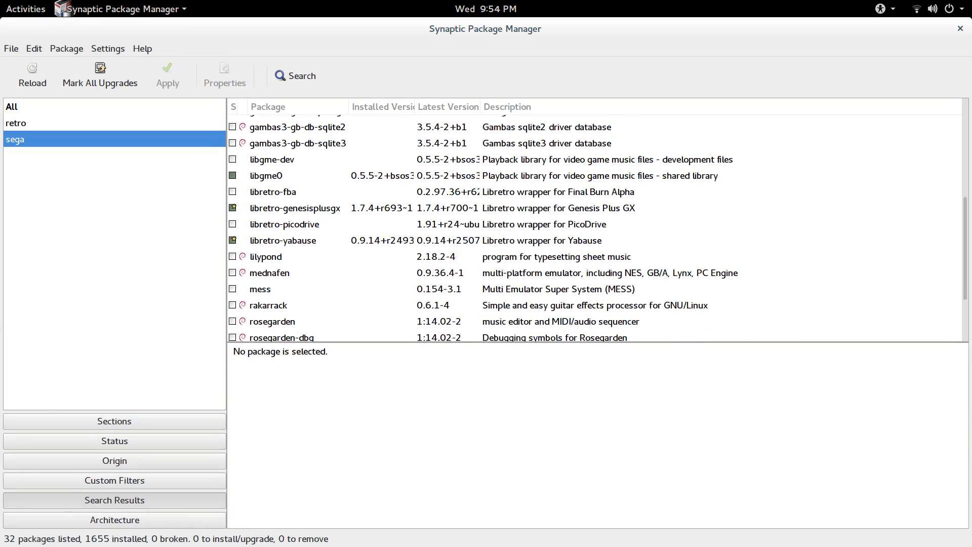
left_click(15, 155)
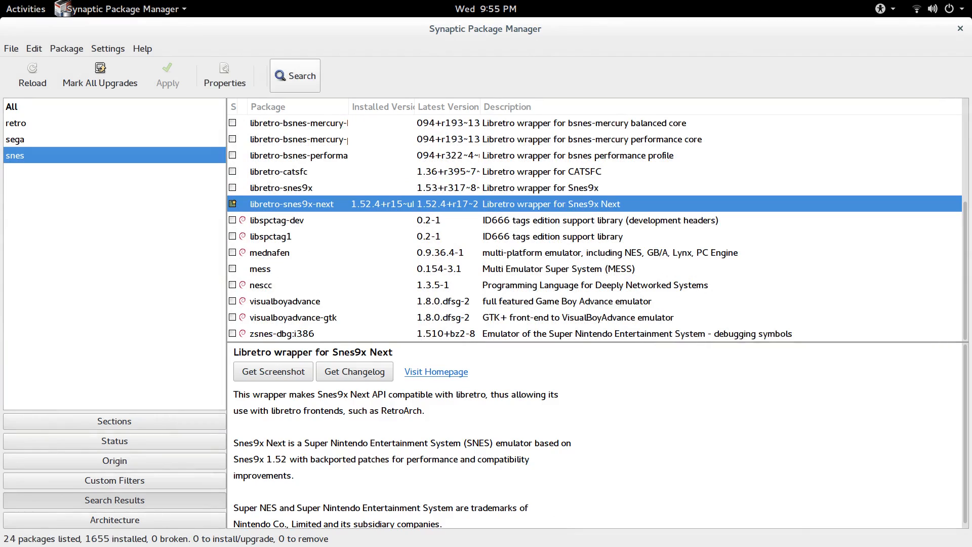
left_click(294, 76)
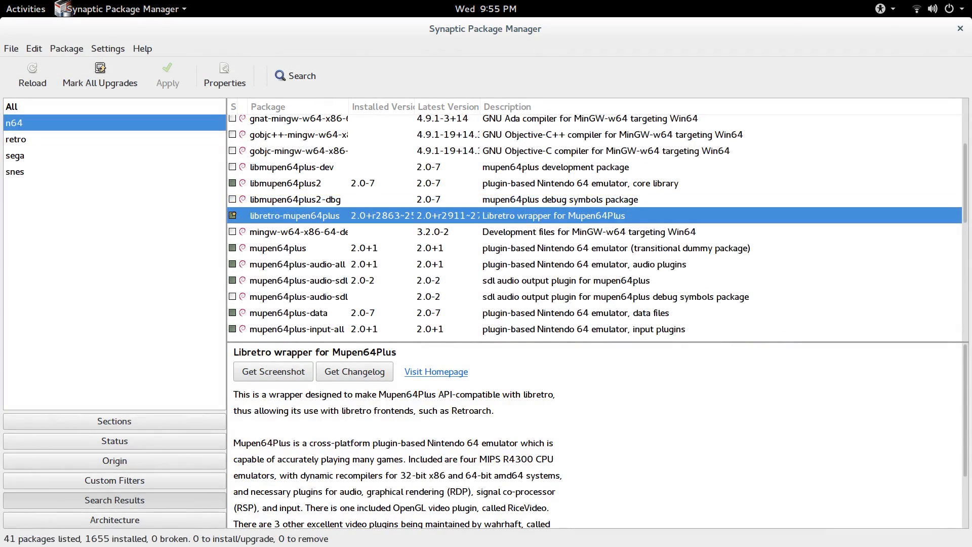
left_click(278, 247)
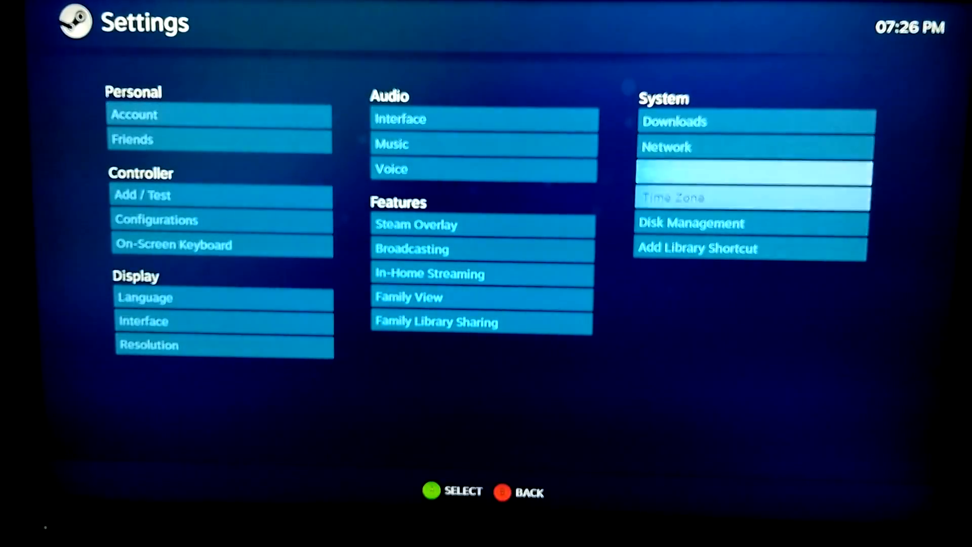
- Add RetroArch as a library shortcut, then launch it from the Steam library
left_click(696, 249)
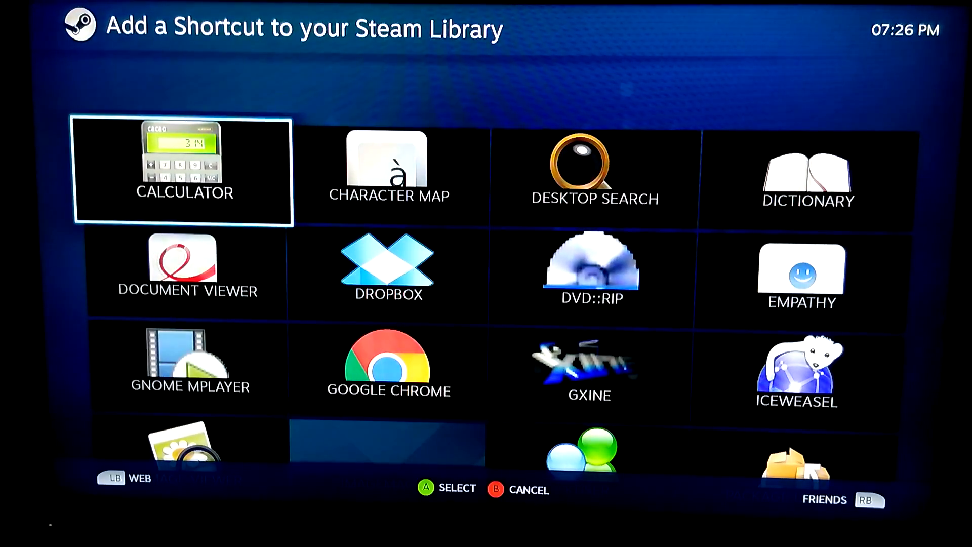
scroll("down", 3)
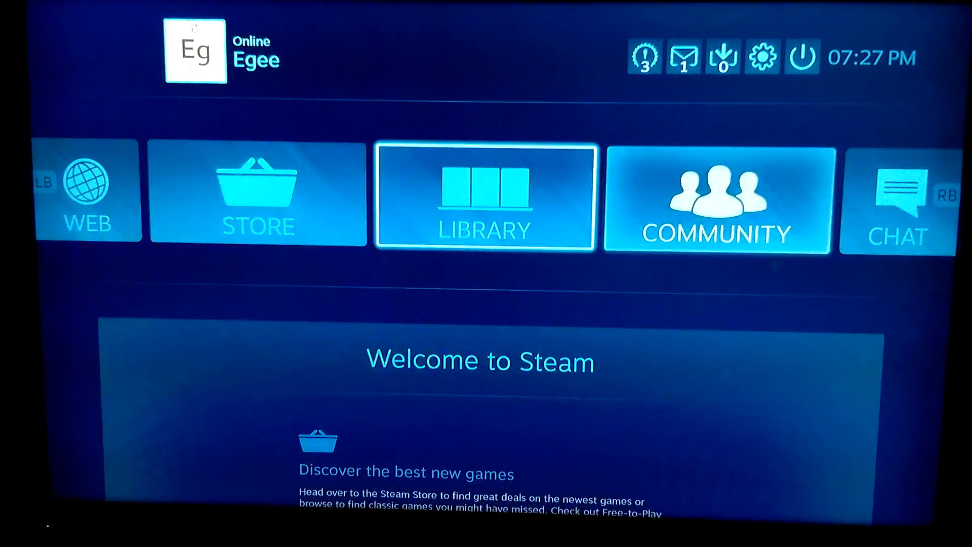
left_click(485, 198)
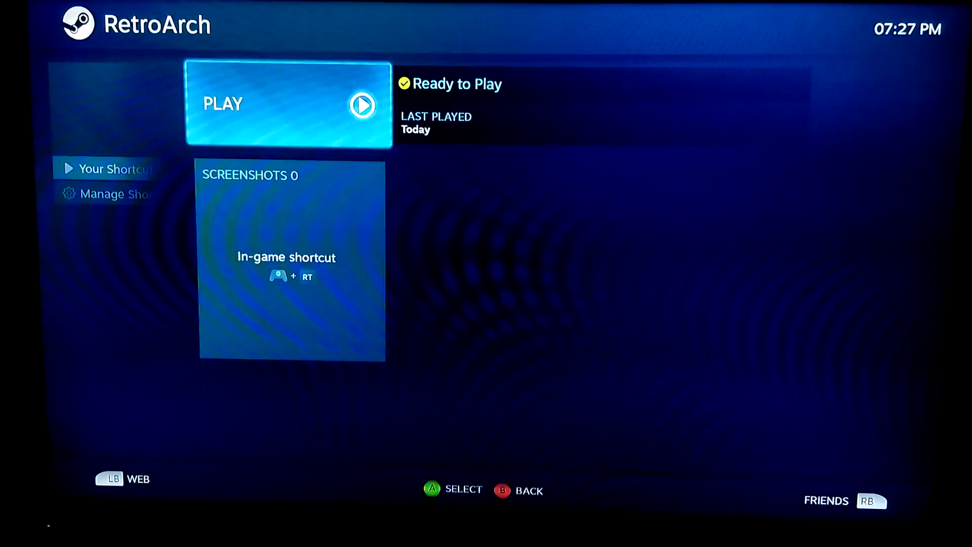
left_click(288, 105)
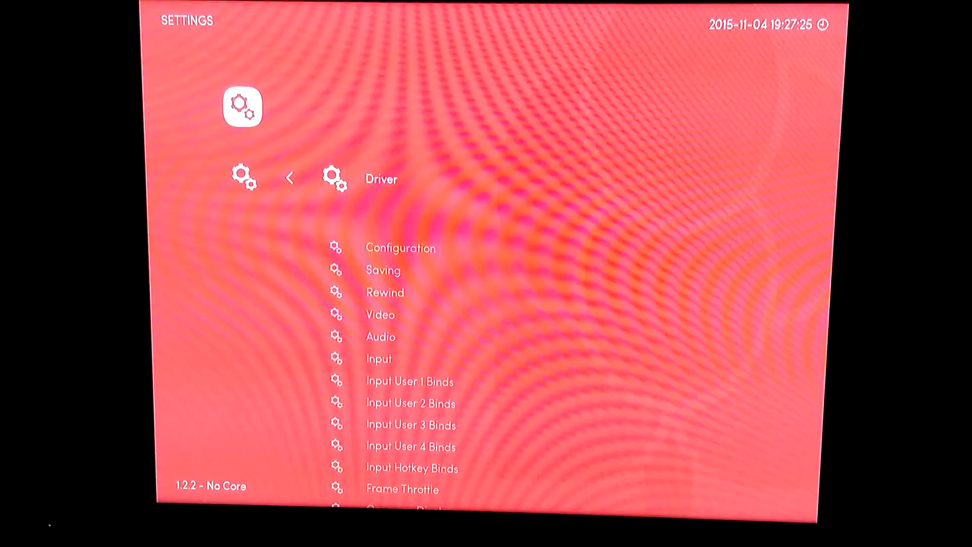
- Open Load Content > Select File to browse /home/steam/ for a ROM
scroll("down", 3)
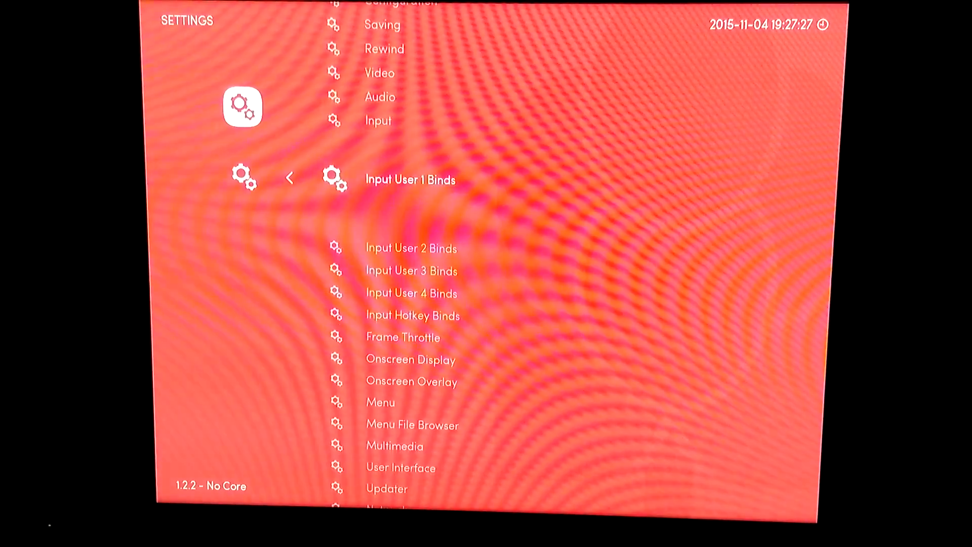
left_click(409, 179)
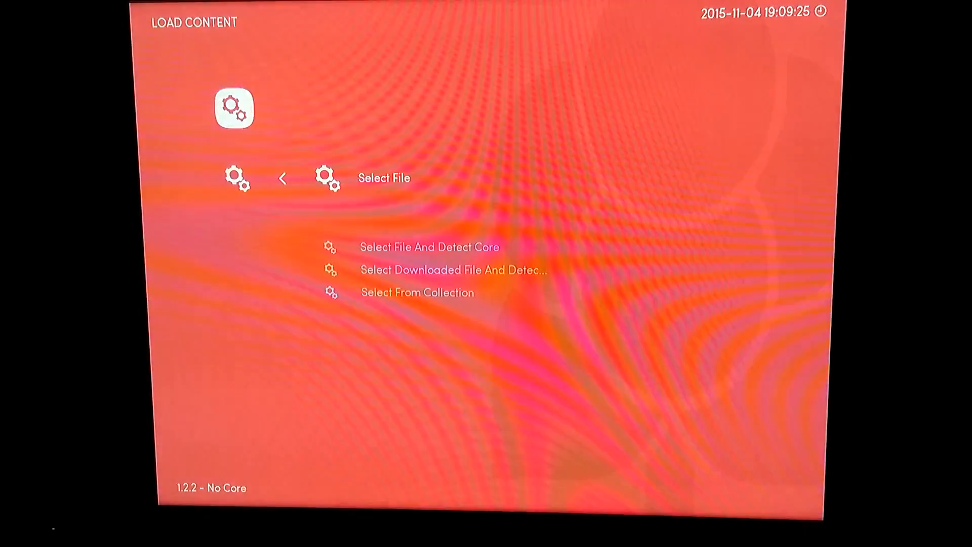
left_click(428, 247)
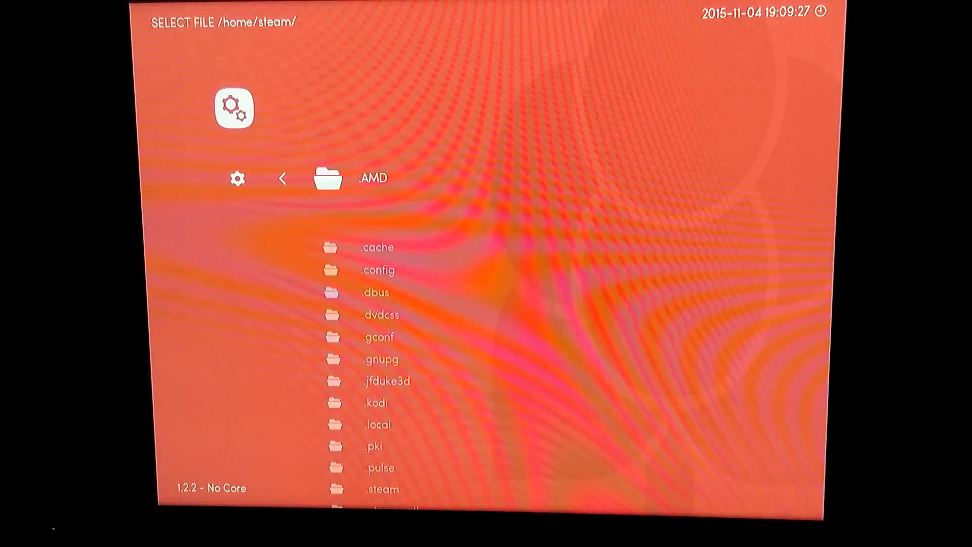